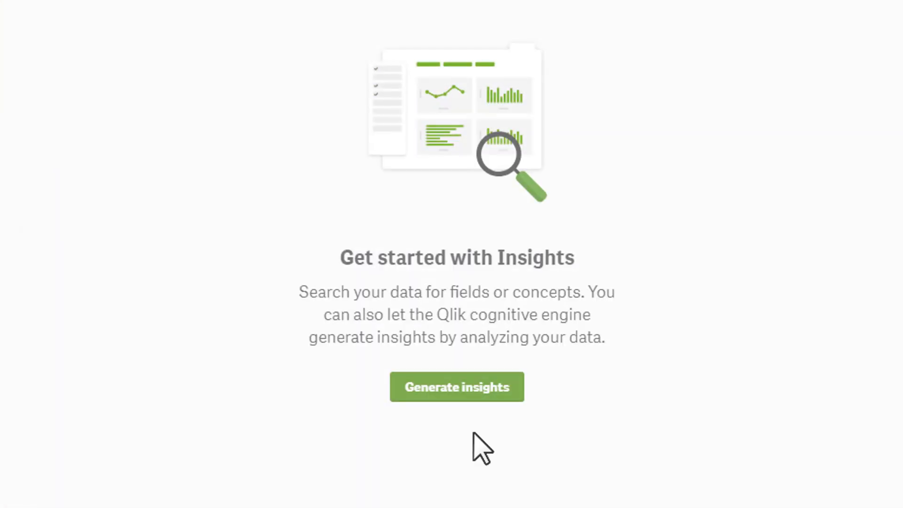
Step: Generate insights for the Sales Application and scroll through the eight resulting charts
{"action": "left_click", "coordinate": [456, 386]}
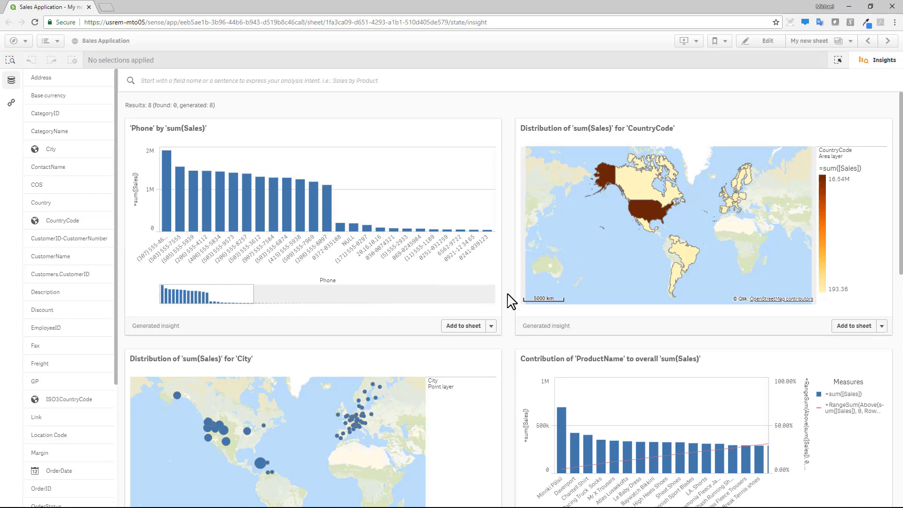
{"action": "scroll", "scroll_direction": "down", "scroll_amount": 3}
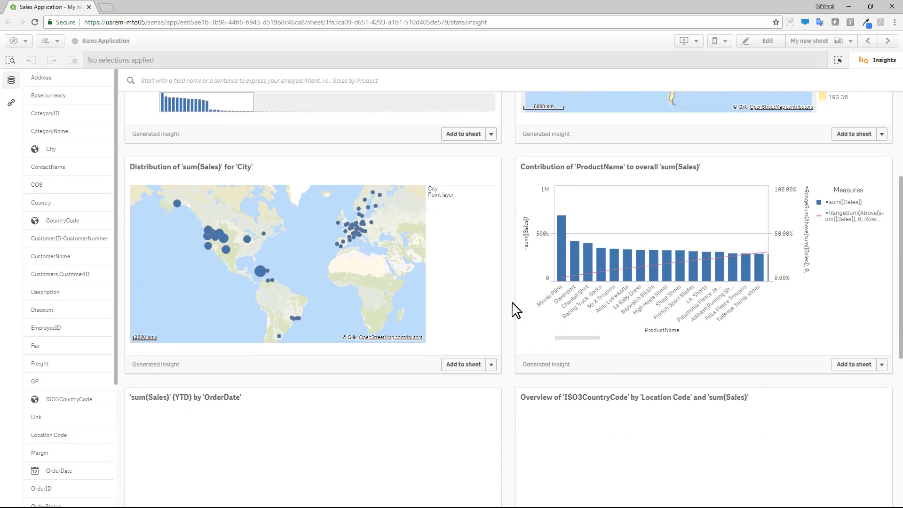
{"action": "scroll", "scroll_direction": "down", "scroll_amount": 3}
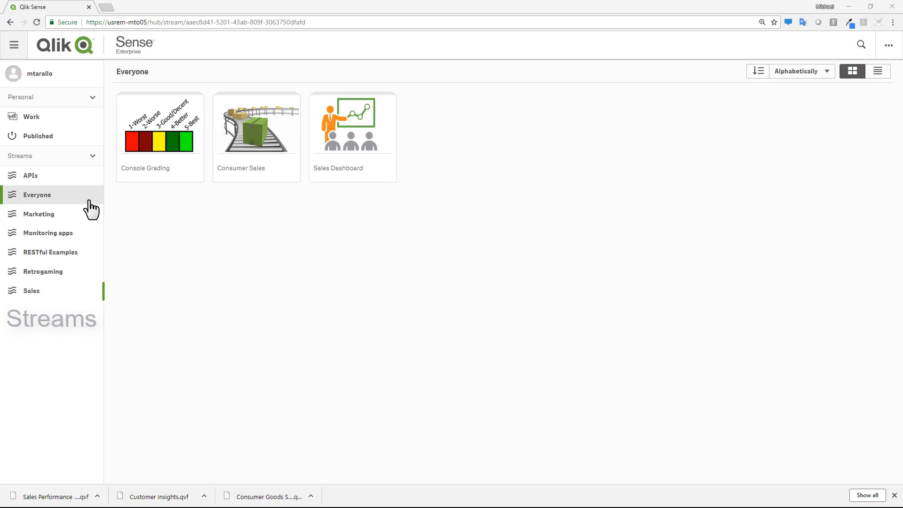
Step: Pick the Everyone stream, then the Sales stream to list Consumer Sales and Customer Insights
{"action": "left_click", "coordinate": [31, 291]}
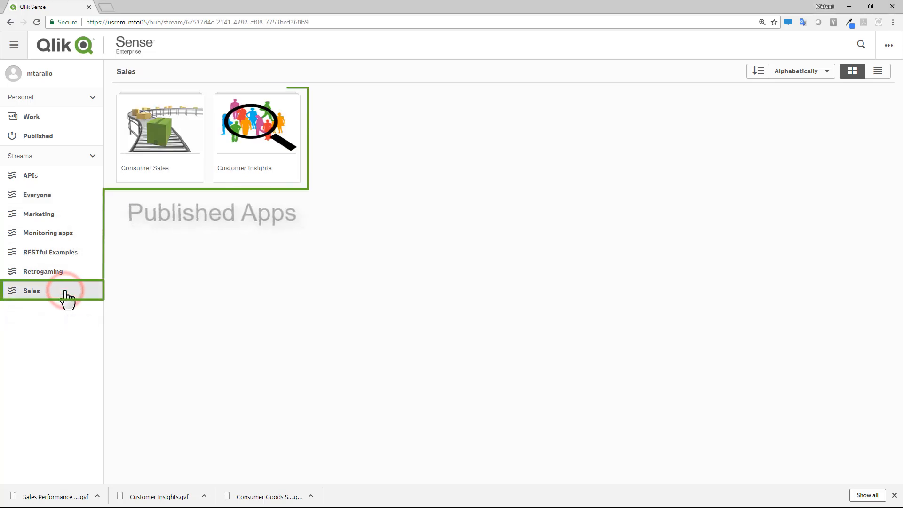
{"action": "left_click", "coordinate": [160, 124]}
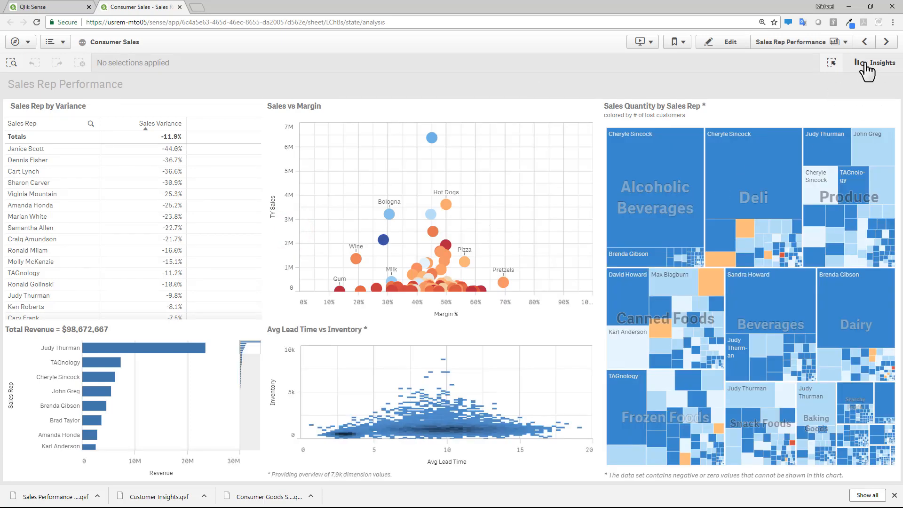
Step: Search Insights for the TY Sales master measure
{"action": "left_click", "coordinate": [875, 62]}
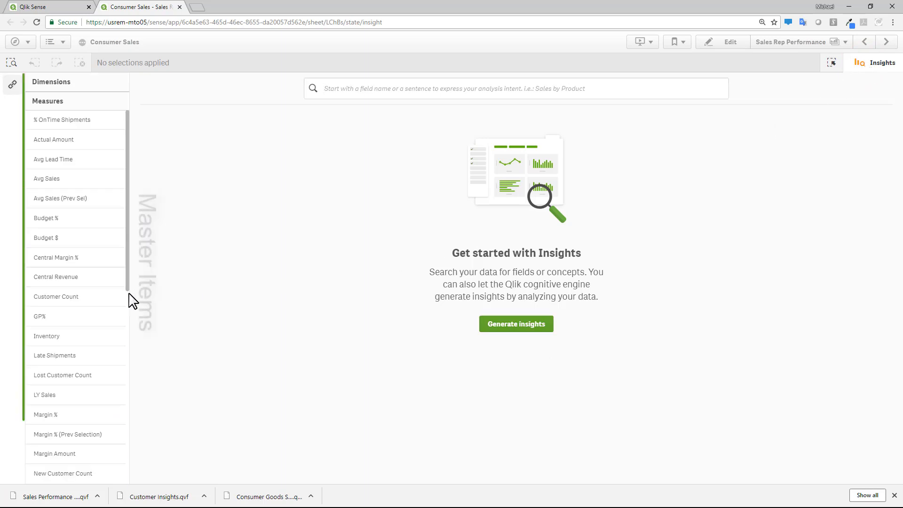
{"action": "scroll", "scroll_direction": "down", "scroll_amount": 3}
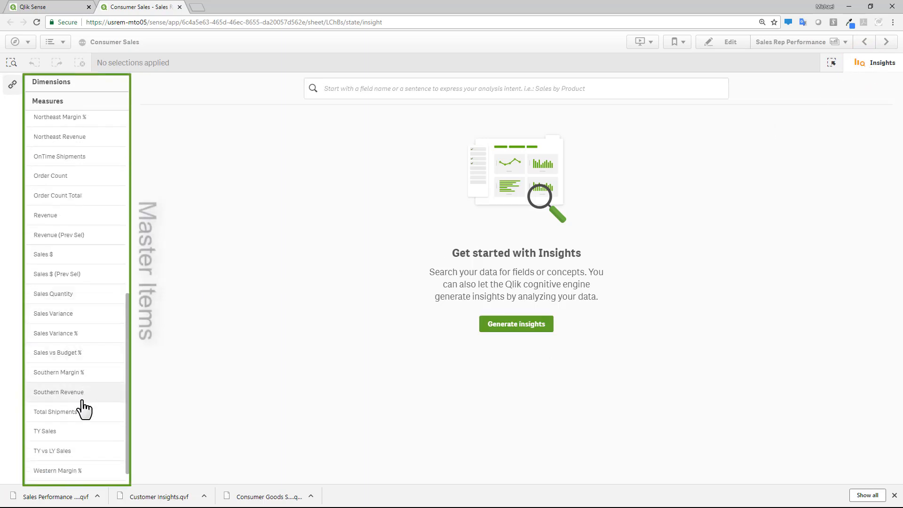
{"action": "left_click", "coordinate": [45, 431]}
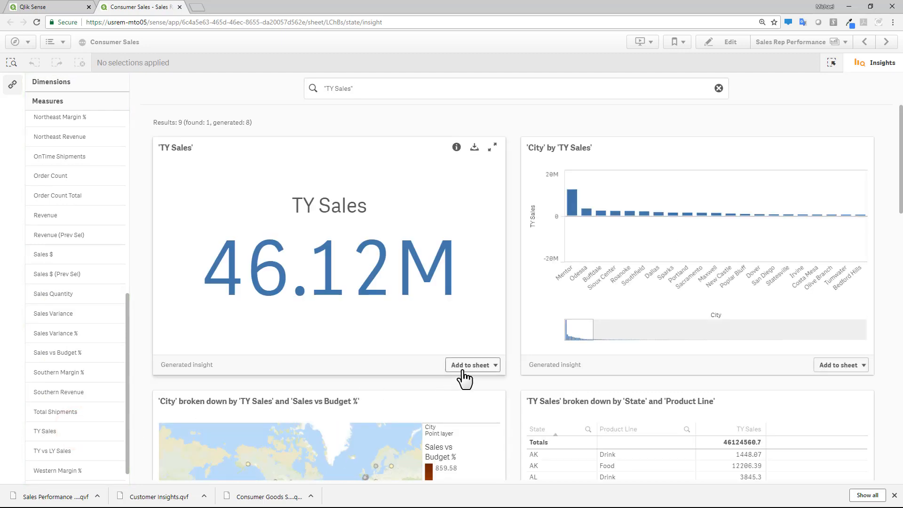
Step: Add the 46.12M TY Sales KPI to a new sheet, My new sheet
{"action": "left_click", "coordinate": [494, 364]}
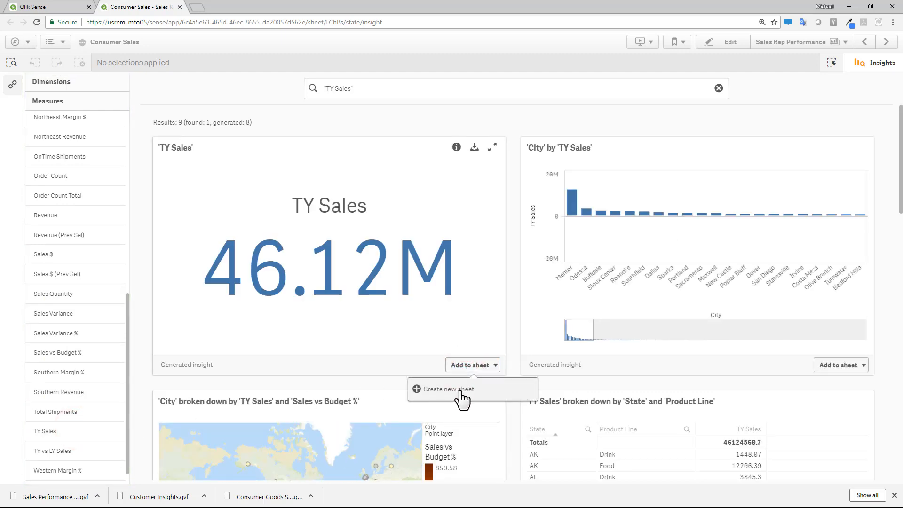
{"action": "left_click", "coordinate": [447, 389]}
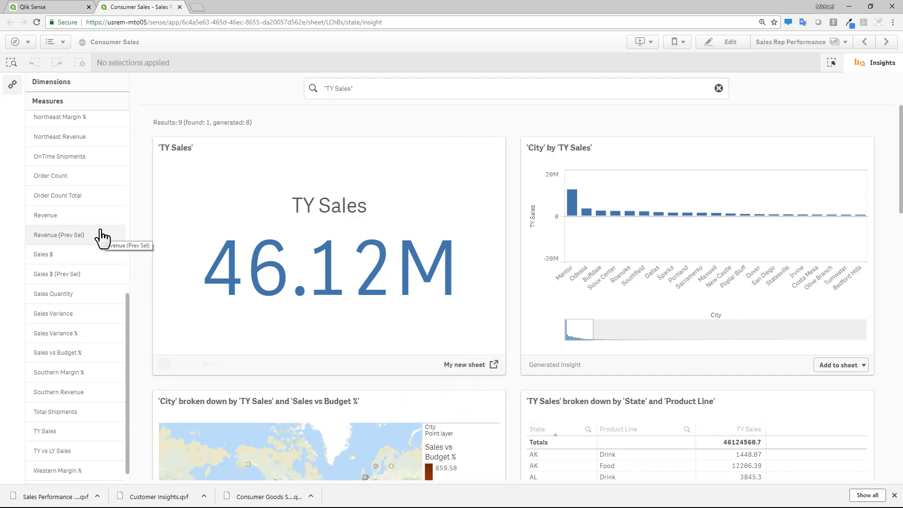
{"action": "left_click", "coordinate": [53, 313]}
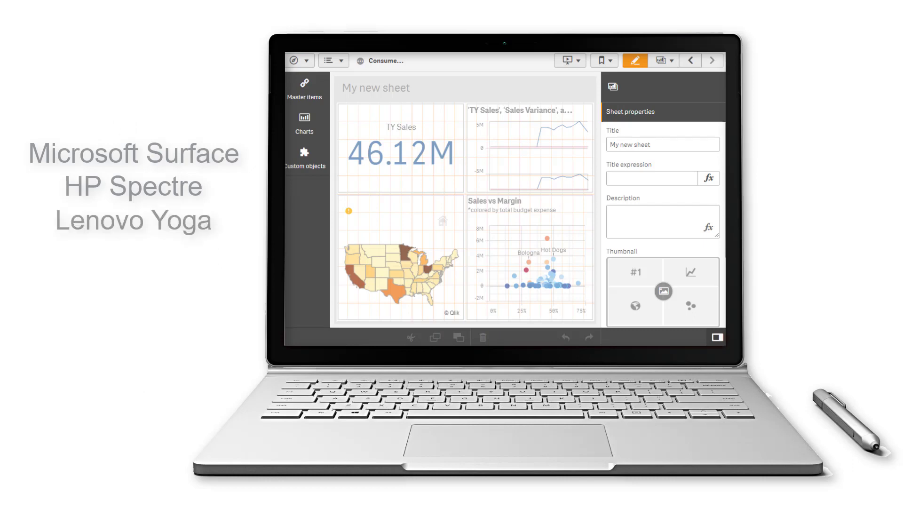
Step: Toggle Touch screen mode from the global menu and confirm reloading the page
{"action": "left_click", "coordinate": [327, 61]}
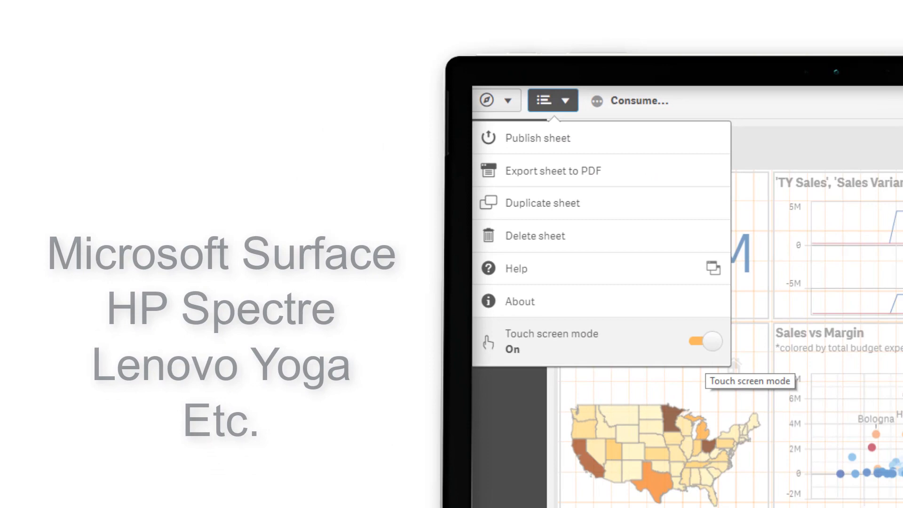
{"action": "left_click", "coordinate": [703, 341]}
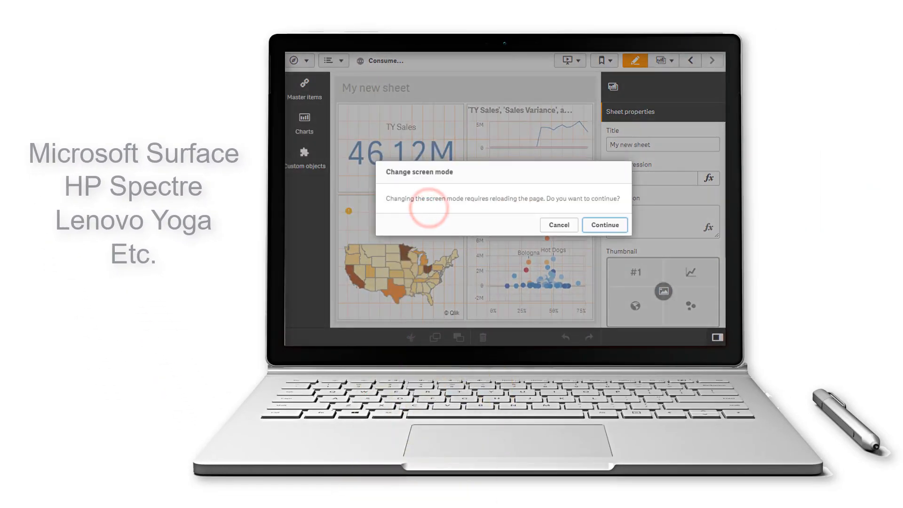
{"action": "left_click", "coordinate": [604, 225]}
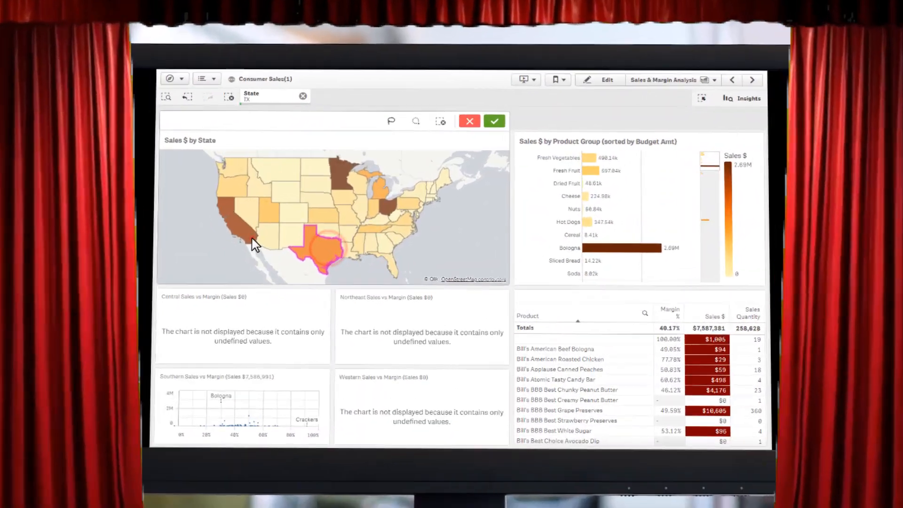
Step: Select California and Texas on the map, then open Bookmarks
{"action": "left_click", "coordinate": [494, 120]}
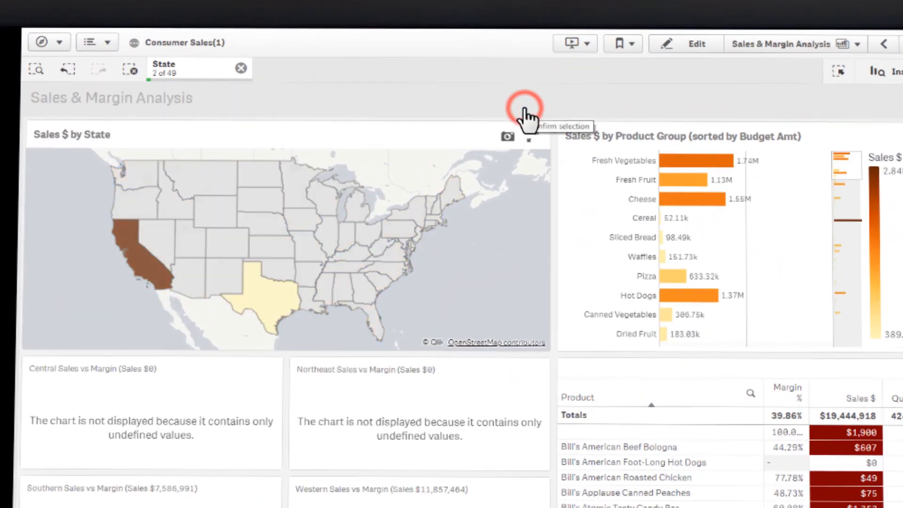
{"action": "left_click", "coordinate": [618, 44]}
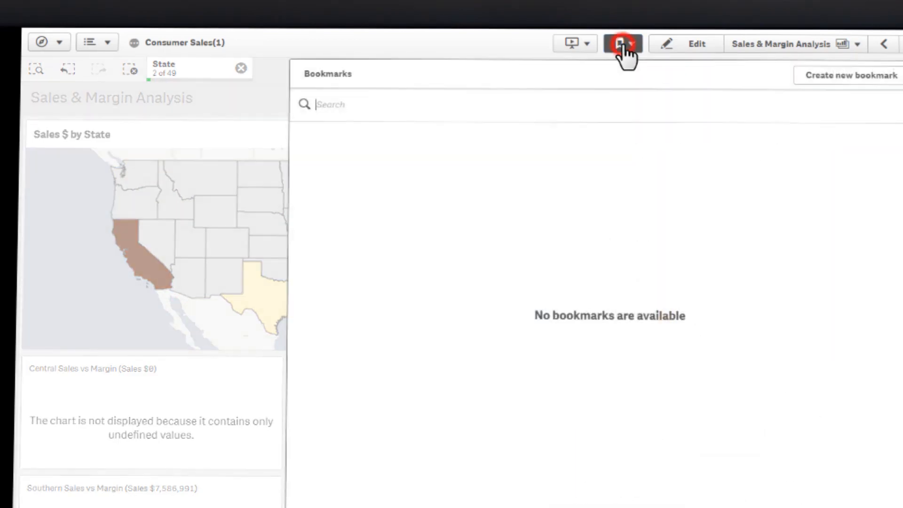
{"action": "left_click", "coordinate": [852, 75]}
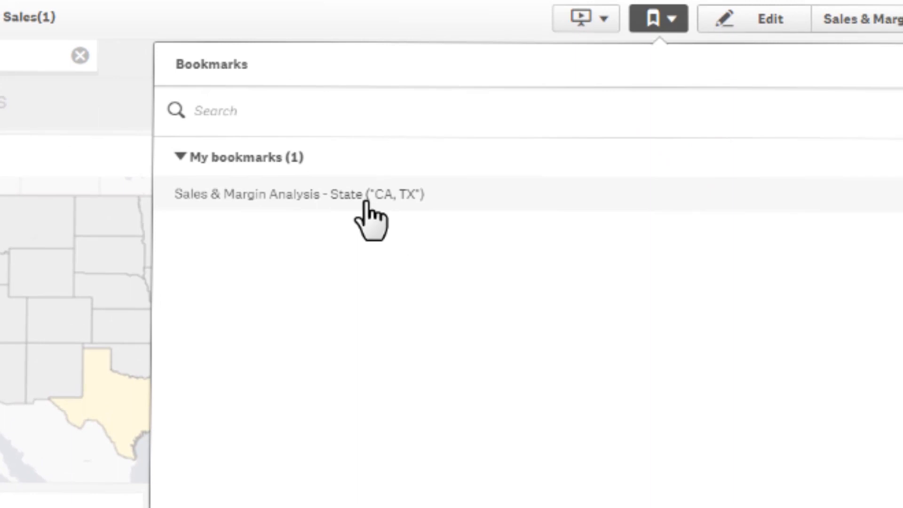
Step: Set the CA, TX bookmark's selections as the app default
{"action": "right_click", "coordinate": [300, 193]}
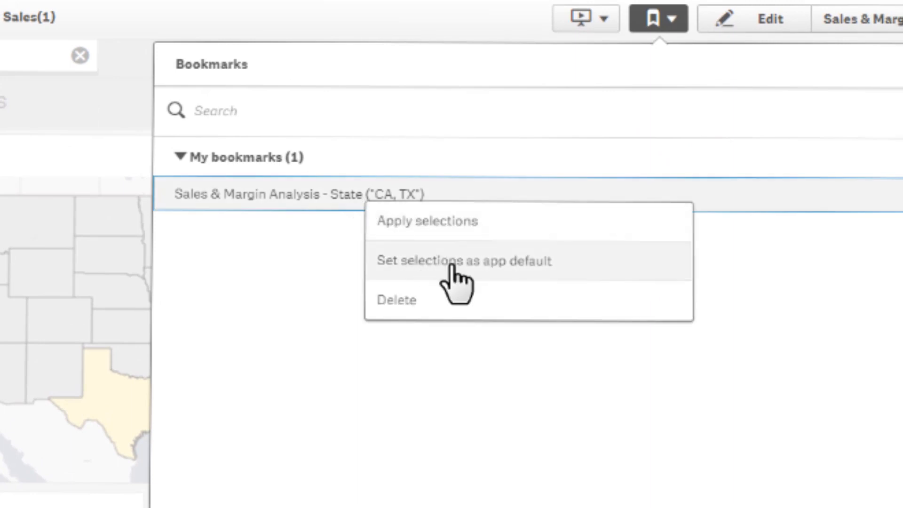
{"action": "left_click", "coordinate": [462, 261]}
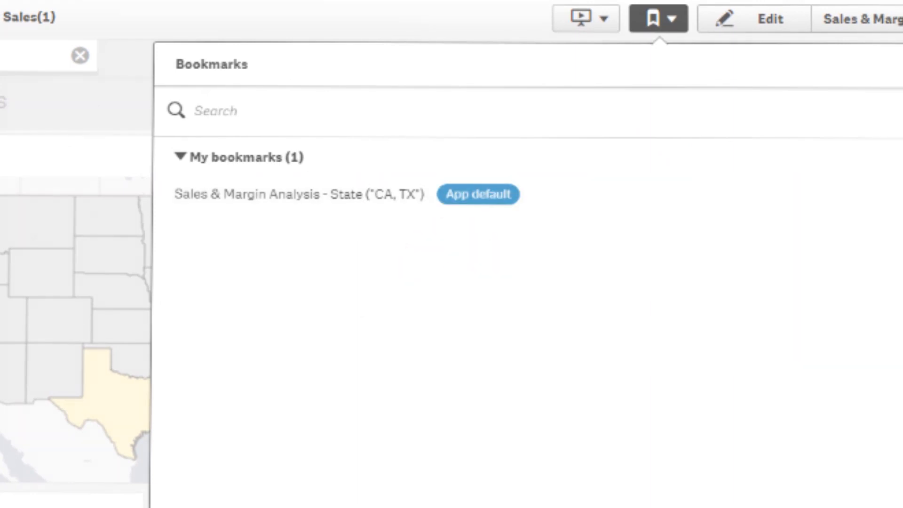
{"action": "left_click", "coordinate": [753, 19]}
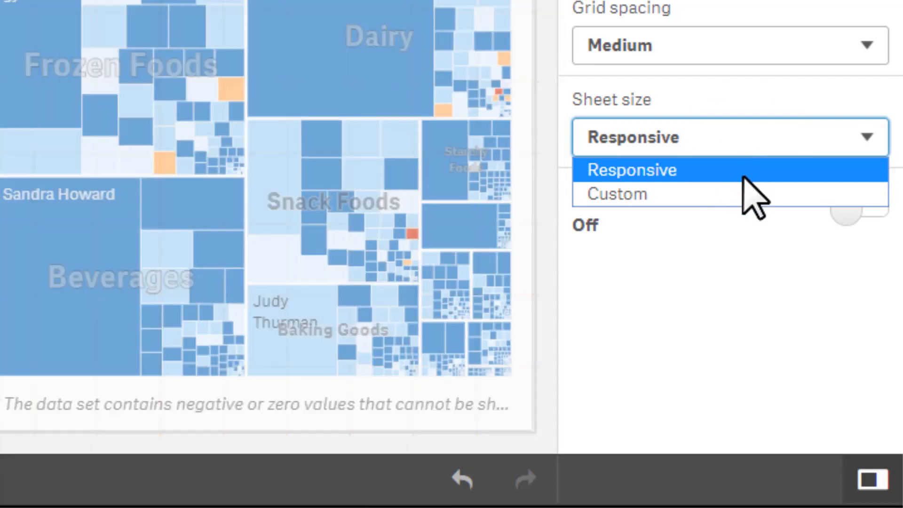
Step: Change the Sheet size setting from responsive to Custom
{"action": "left_click", "coordinate": [615, 194]}
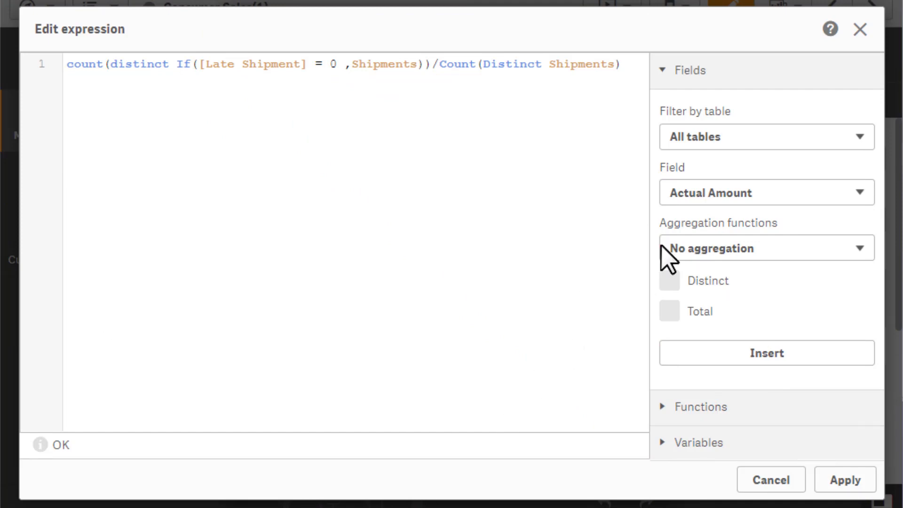
{"action": "mouse_move", "coordinate": [830, 29]}
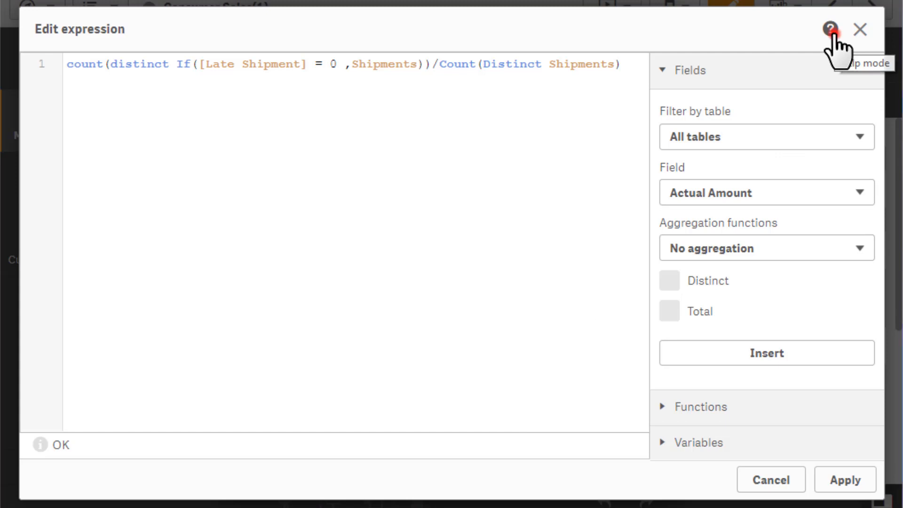
{"action": "mouse_move", "coordinate": [509, 75]}
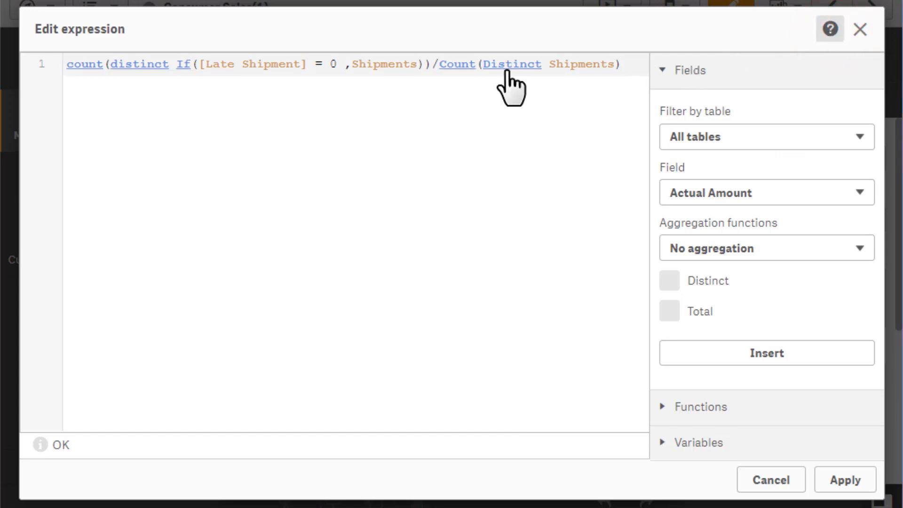
Step: Filter the expression editor's functions to the Color functions category and browse names like ARGB
{"action": "left_click", "coordinate": [829, 29]}
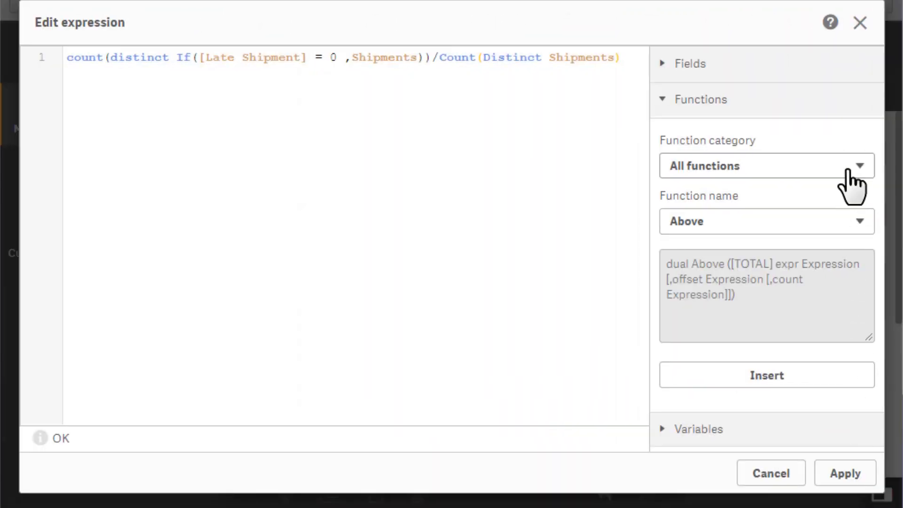
{"action": "type", "text": "colo"}
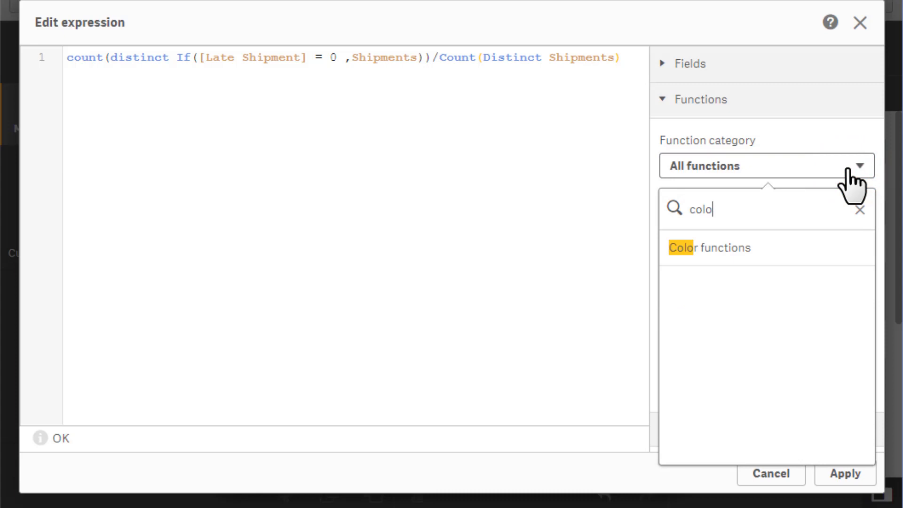
{"action": "left_click", "coordinate": [708, 248]}
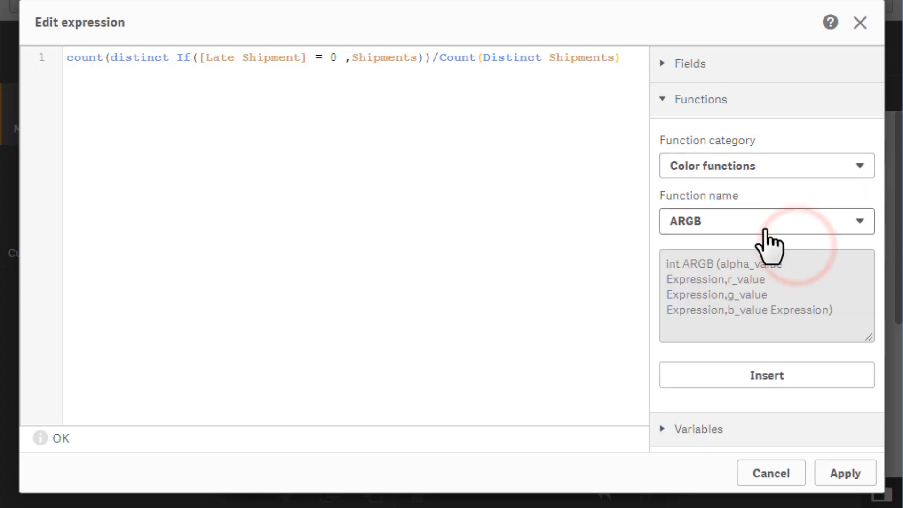
{"action": "left_click", "coordinate": [766, 221]}
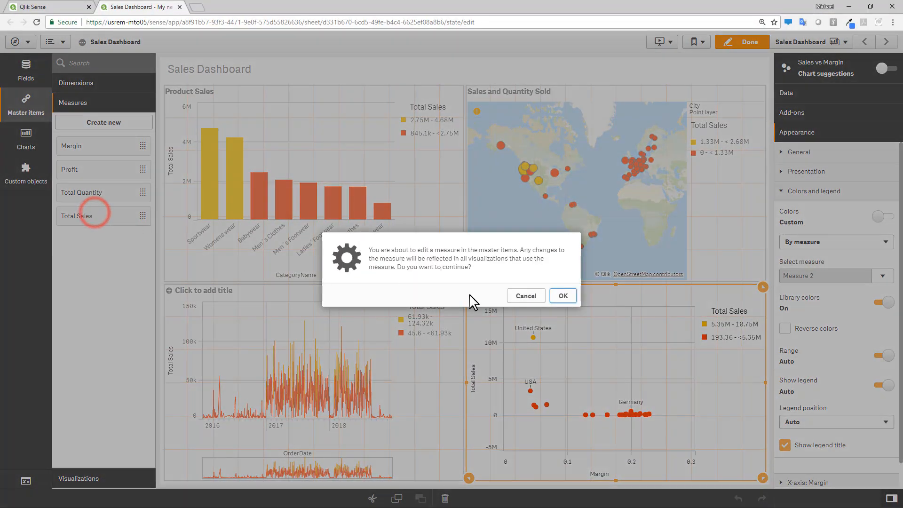
Step: Confirm editing Total Sales and add a segment limit in Segment colors
{"action": "left_click", "coordinate": [562, 295]}
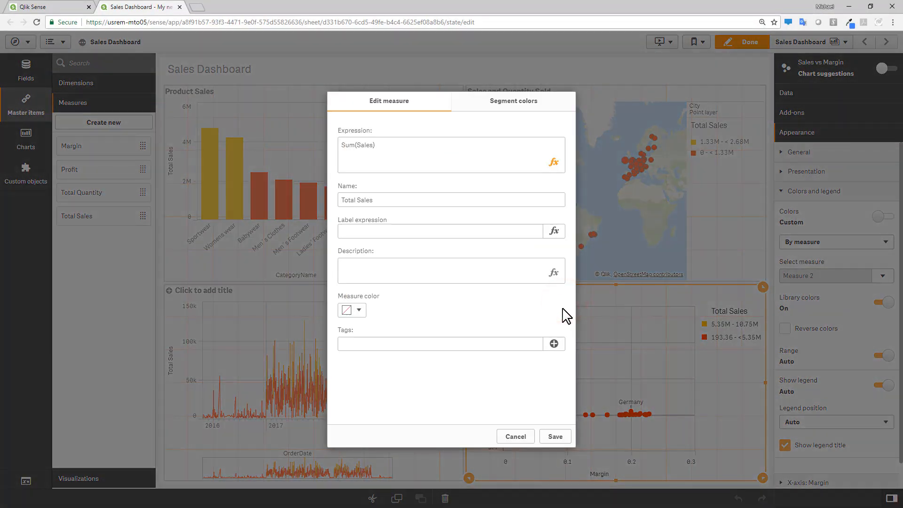
{"action": "left_click", "coordinate": [513, 101]}
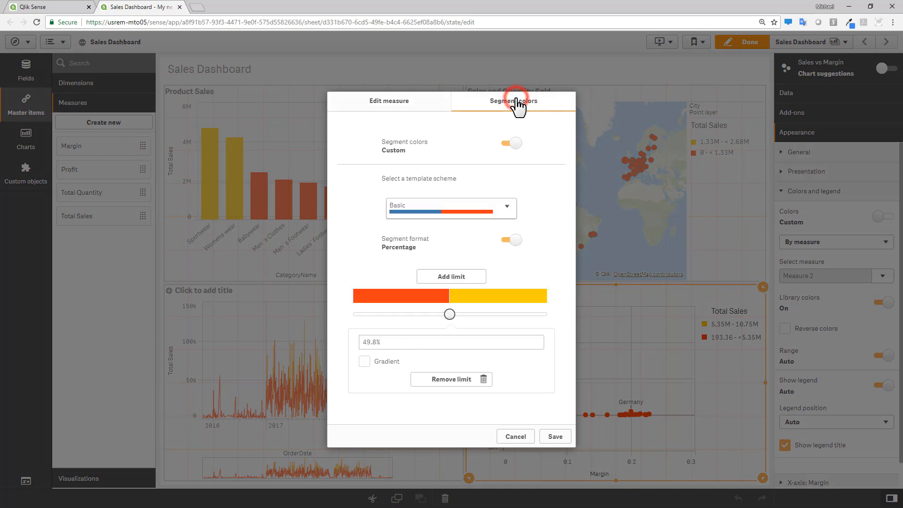
{"action": "left_click", "coordinate": [451, 276]}
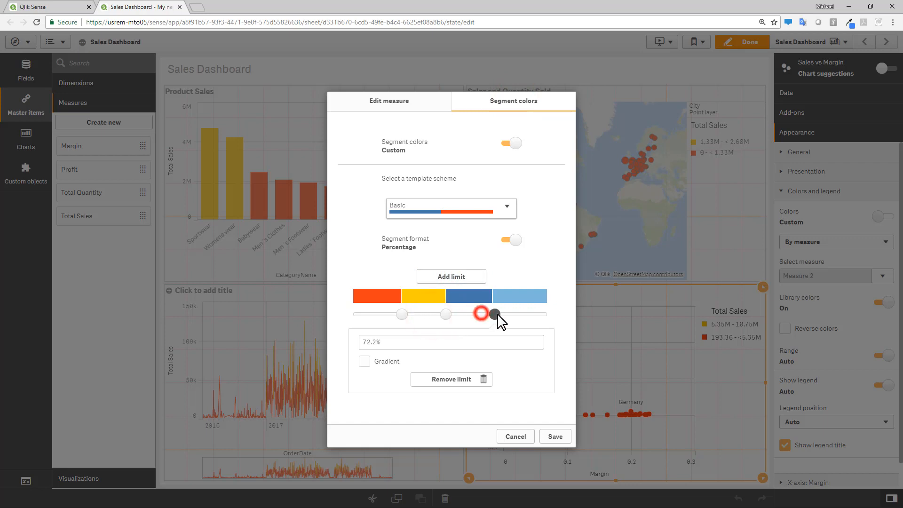
Step: Color the top segment green, save the measure, and exit editing
{"action": "left_click", "coordinate": [519, 296]}
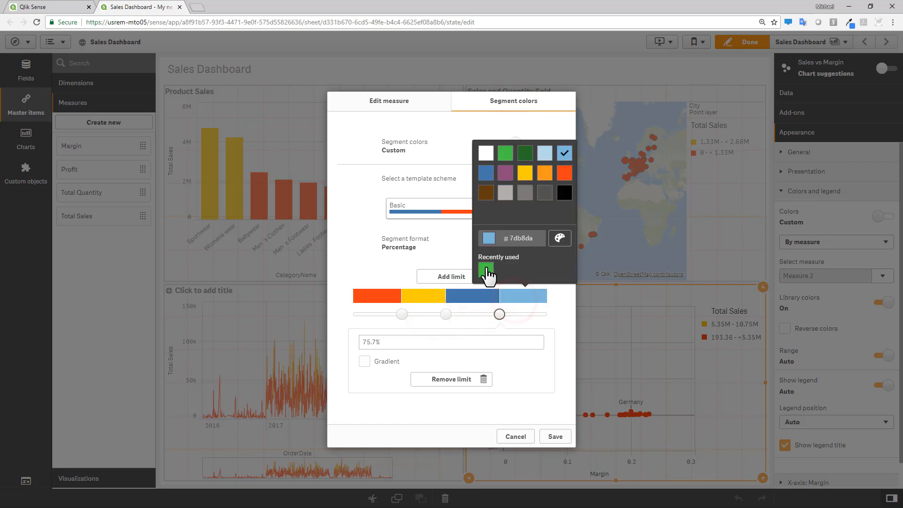
{"action": "left_click", "coordinate": [505, 152]}
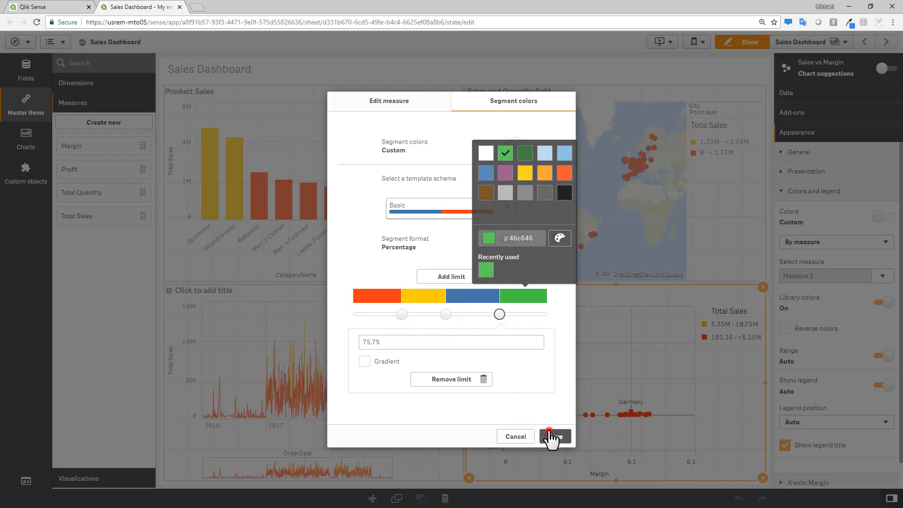
{"action": "left_click", "coordinate": [554, 436]}
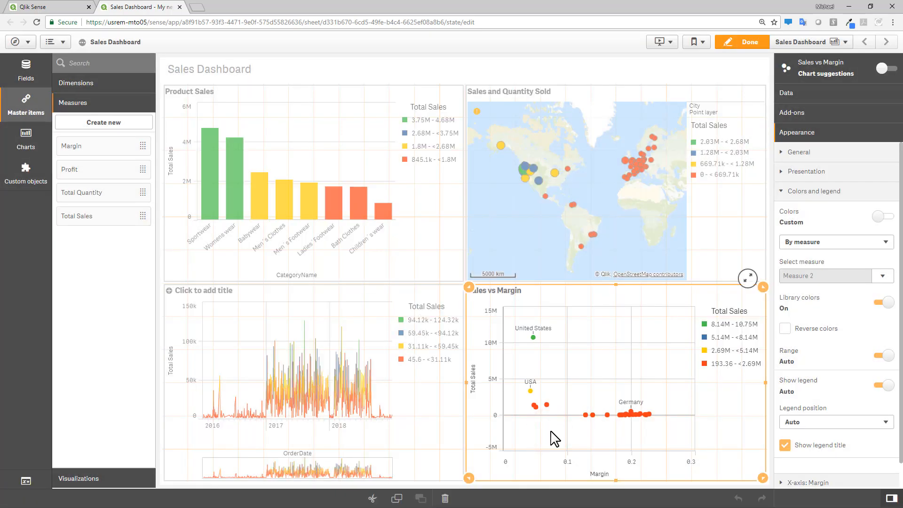
{"action": "left_click", "coordinate": [741, 41]}
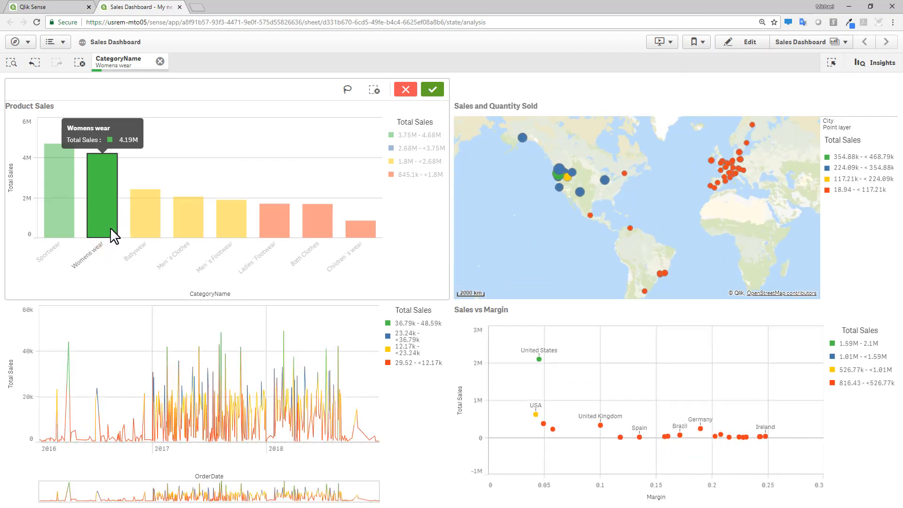
Step: Add a Longitude_Latitude density layer to the Crime Stats map, showing a Chicago crime heatmap
{"action": "left_click", "coordinate": [138, 6]}
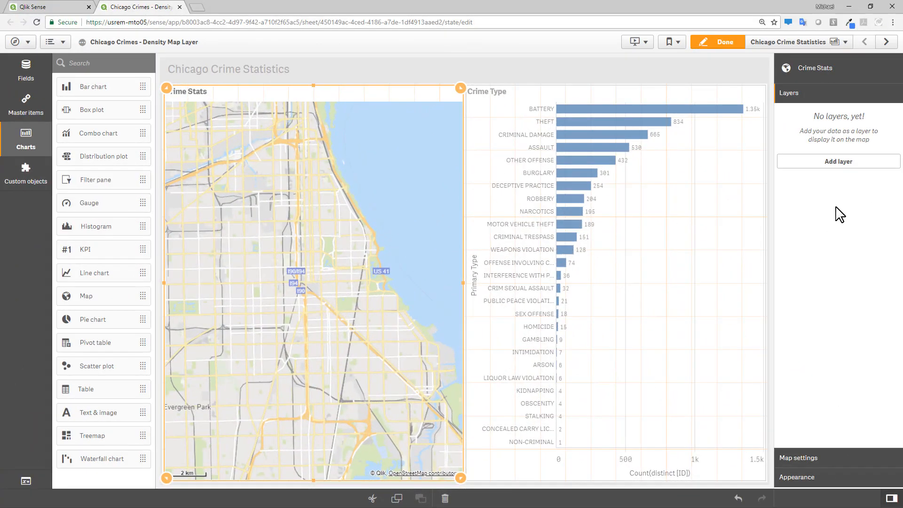
{"action": "left_click", "coordinate": [837, 162]}
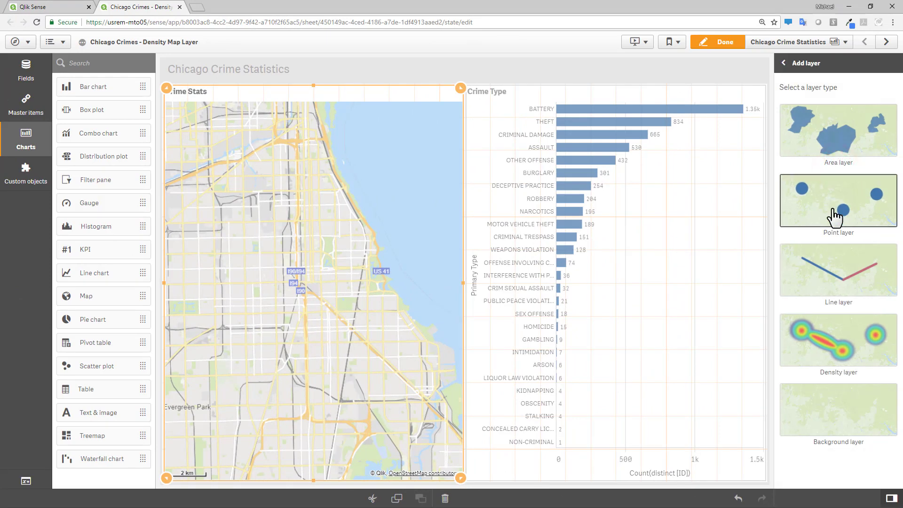
{"action": "left_click", "coordinate": [837, 340]}
{"action": "type", "text": "la"}
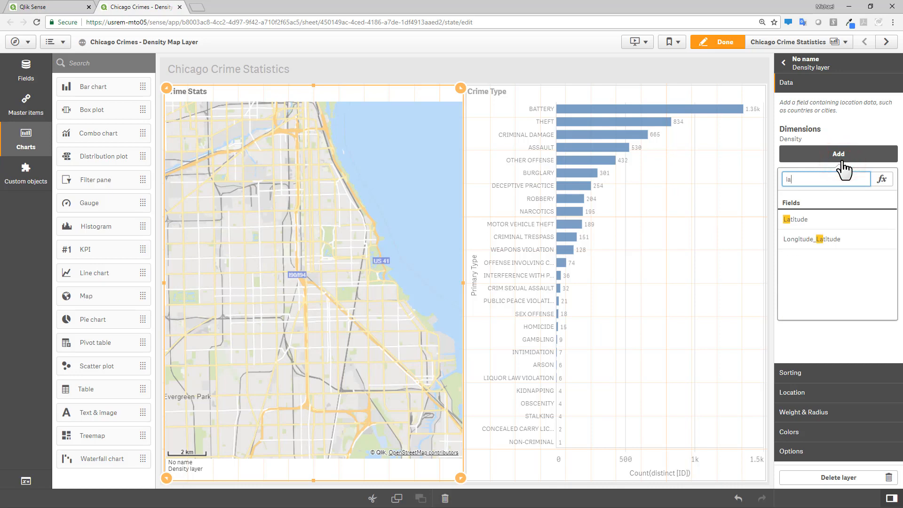
{"action": "left_click", "coordinate": [821, 239]}
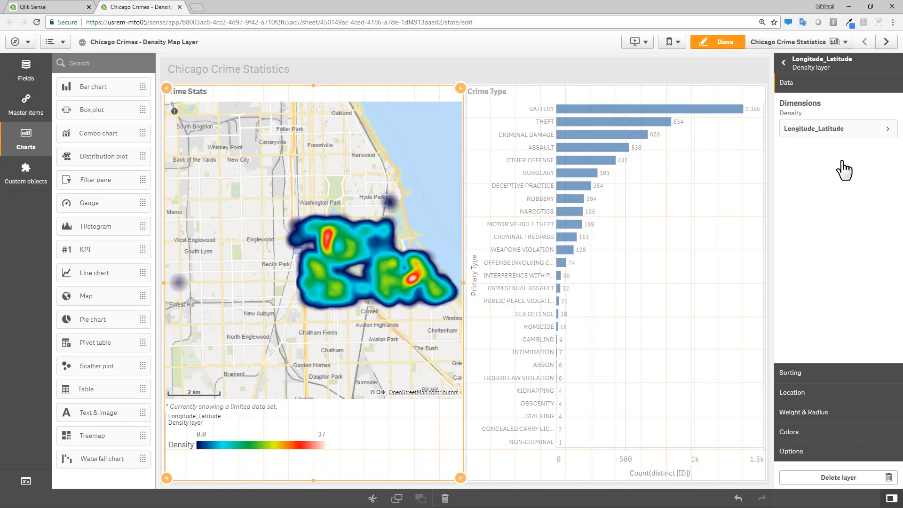
{"action": "mouse_move", "coordinate": [839, 160]}
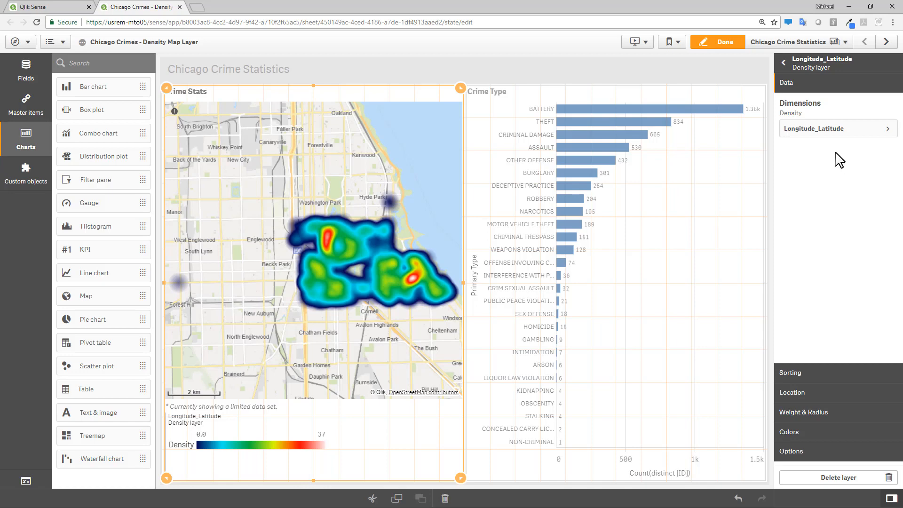
{"action": "left_click", "coordinate": [716, 41]}
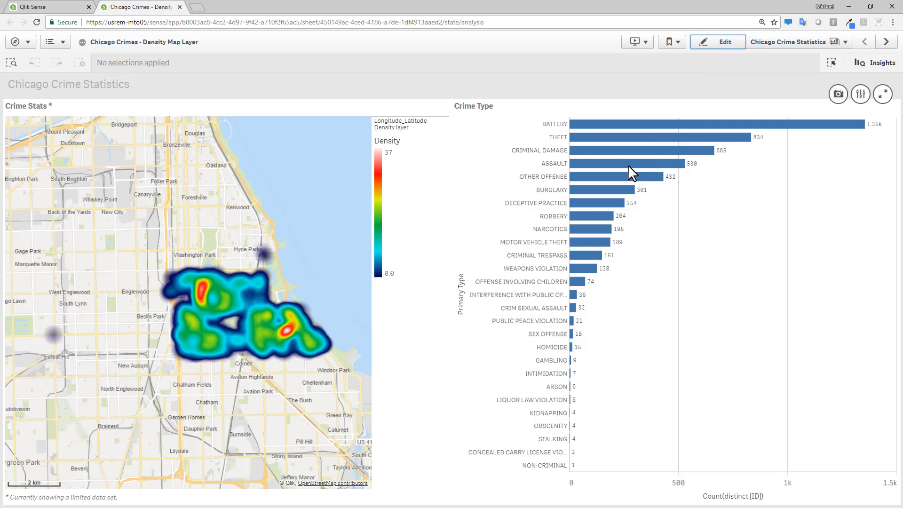
Step: Select twelve crime types, including OTHER OFFENSE and CRIMINAL TRESPASS through PUBLIC PEACE VIOLATION
{"action": "left_click", "coordinate": [610, 176]}
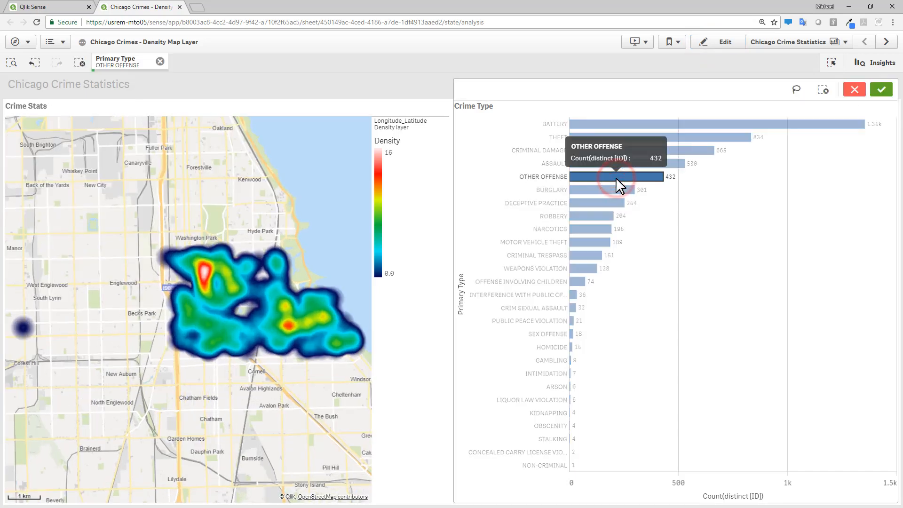
{"action": "mouse_move", "coordinate": [593, 264]}
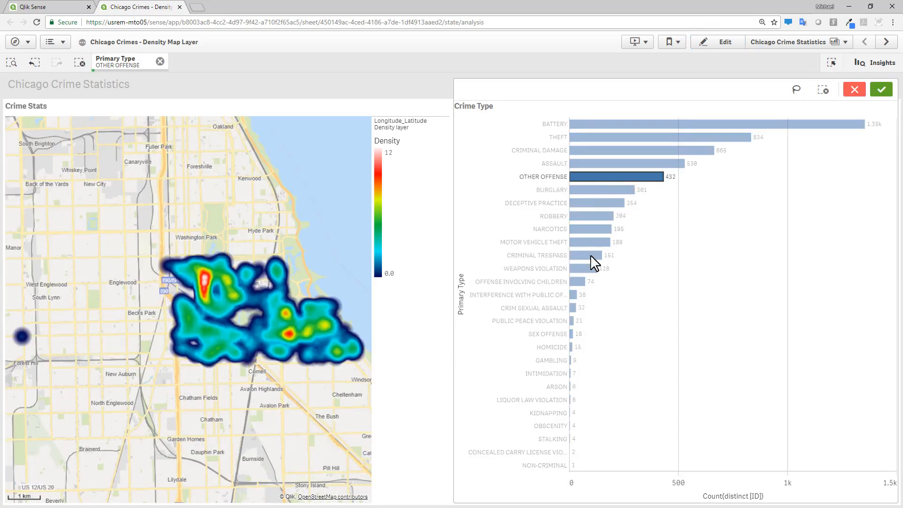
{"action": "left_click", "coordinate": [582, 254]}
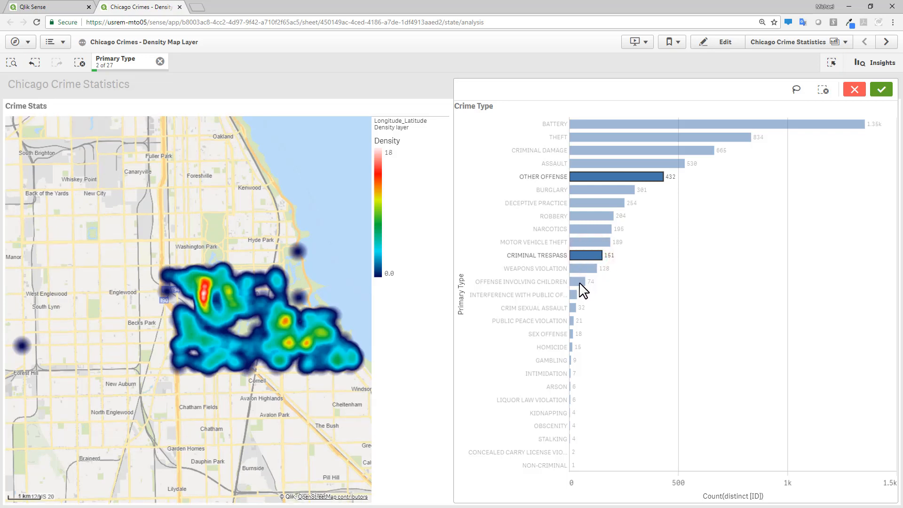
{"action": "left_click", "coordinate": [575, 282]}
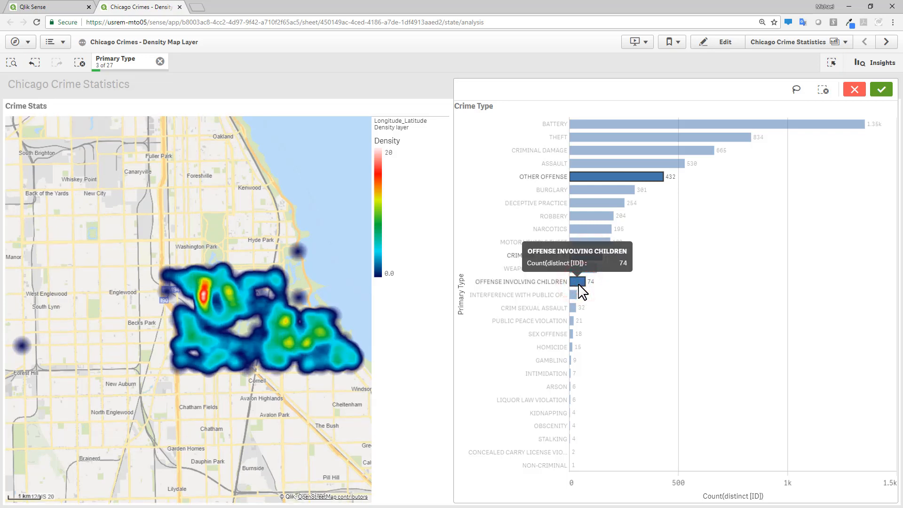
{"action": "left_click", "coordinate": [622, 177]}
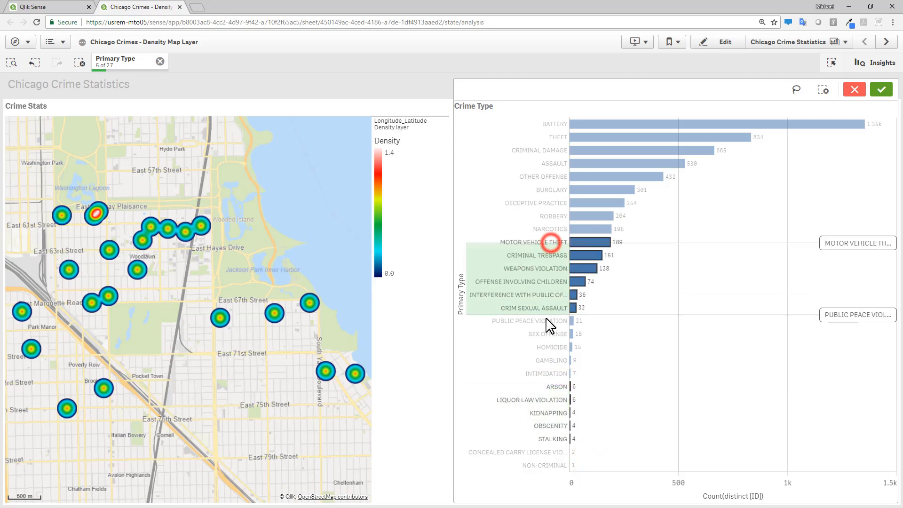
{"action": "left_click", "coordinate": [529, 321]}
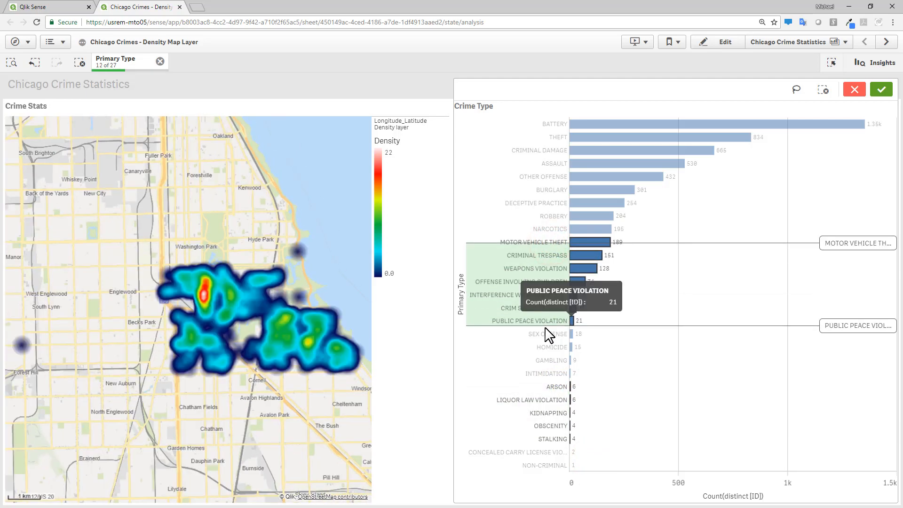